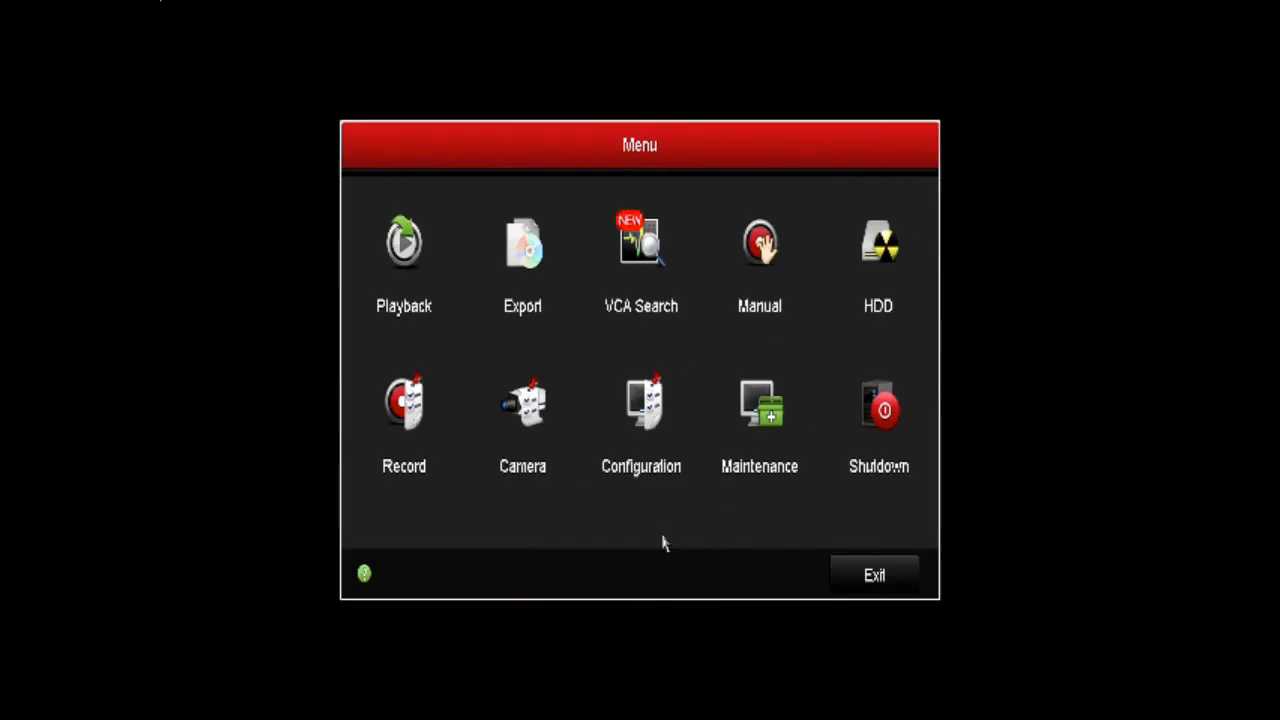
{"action": "mouse_move", "coordinate": [522, 400]}
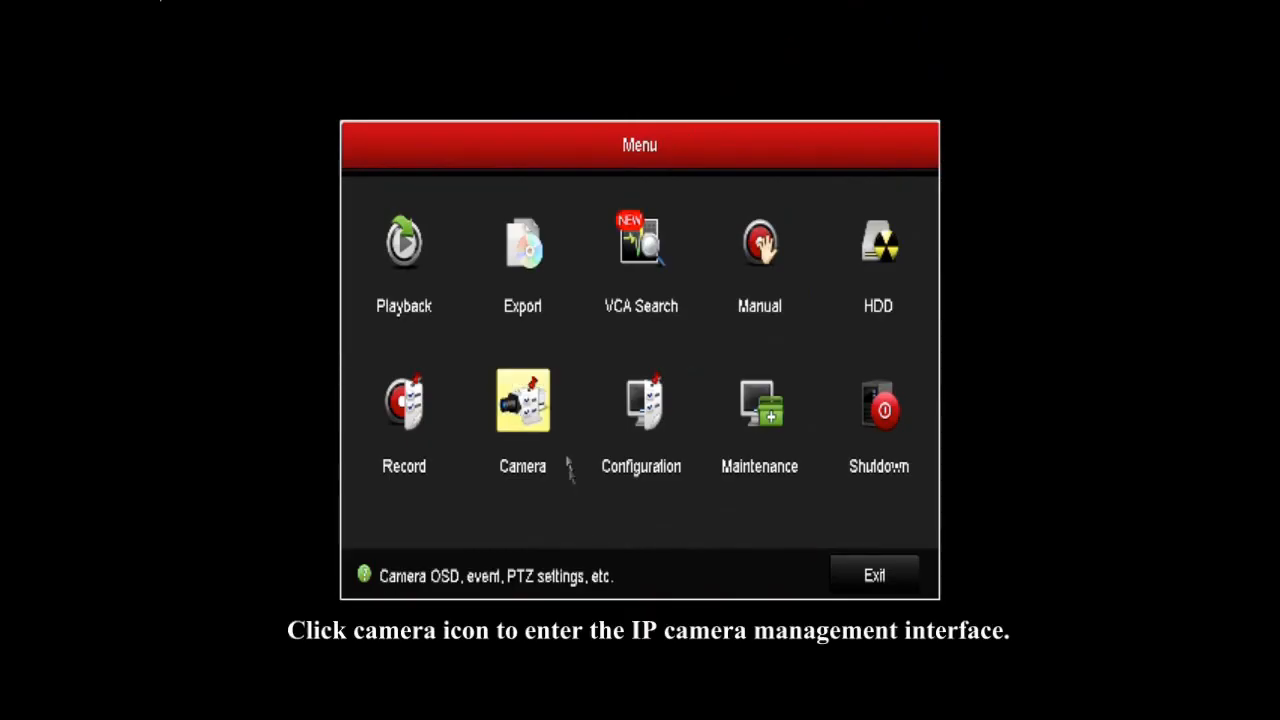
- Enter Camera Management from the main menu, listing the inactive camera at 192.168.1.64
{"action": "left_click", "coordinate": [522, 400]}
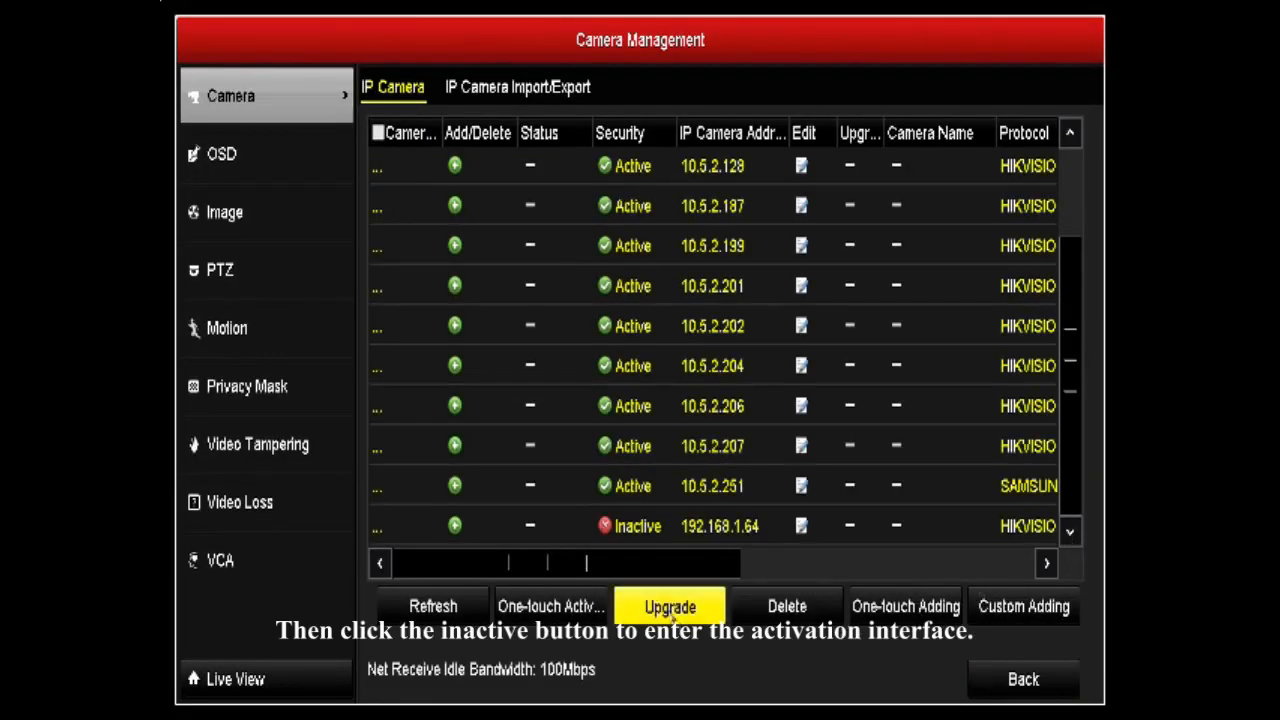
- Activate the camera at 192.168.1.64 with Use Admin Password ticked and confirm
{"action": "left_click", "coordinate": [636, 524]}
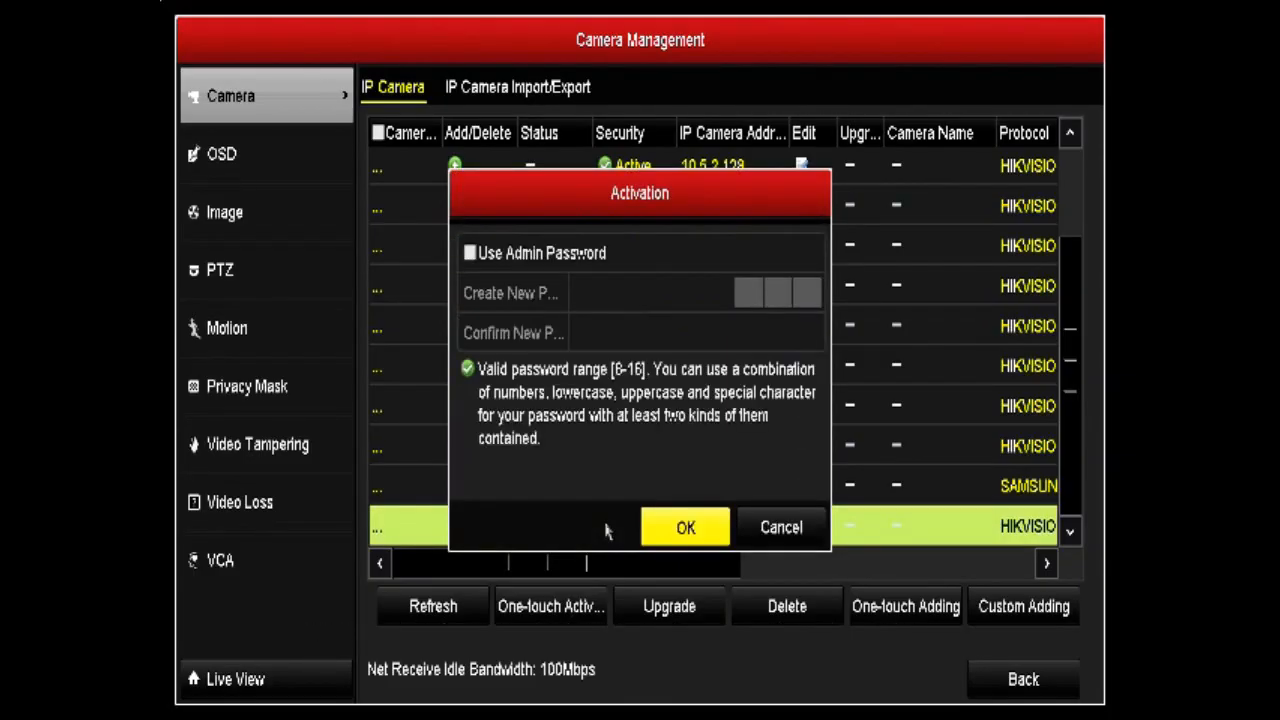
{"action": "left_click", "coordinate": [470, 252]}
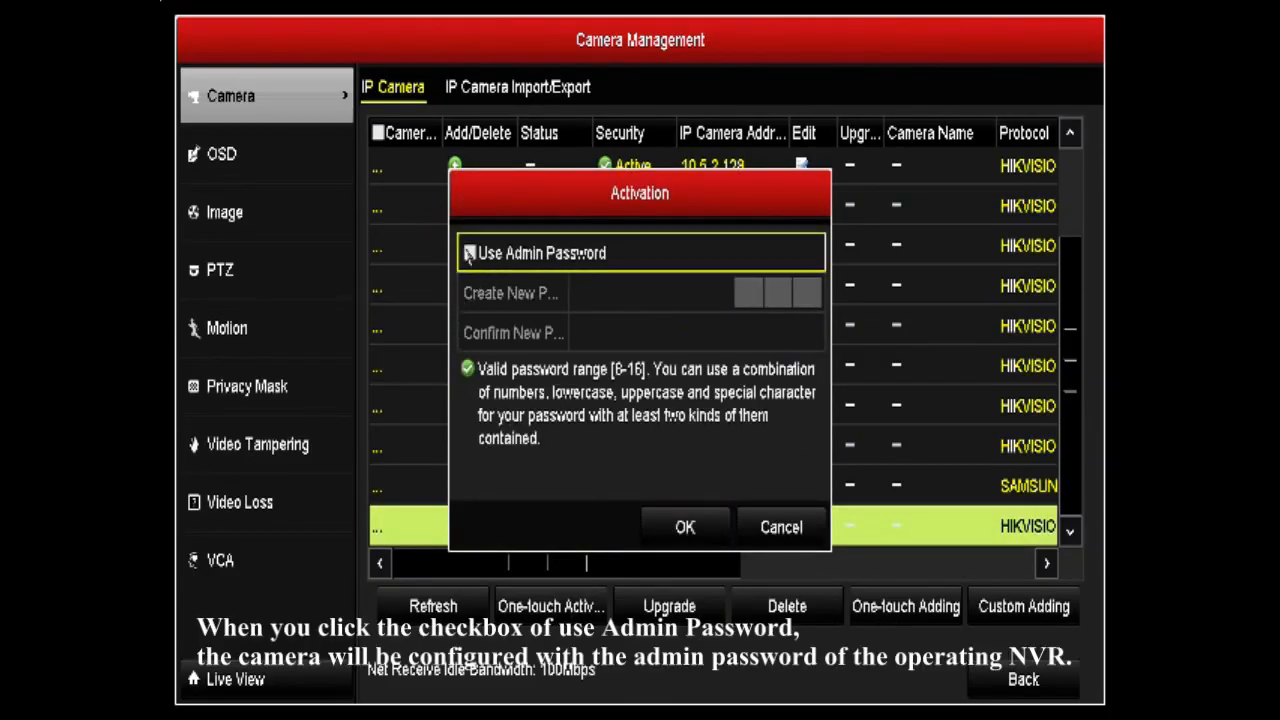
{"action": "left_click", "coordinate": [468, 252]}
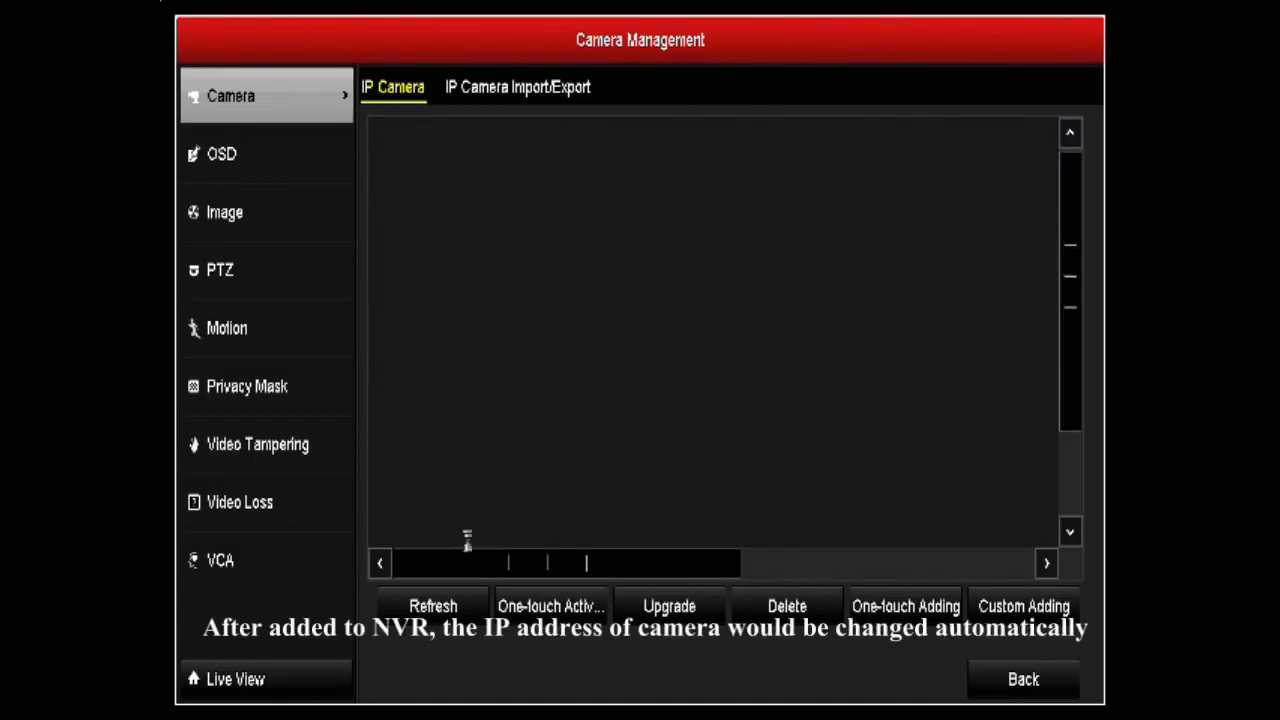
- Refresh the camera list so Camera 01 appears at its new IP 10.5.2.2
{"action": "left_click", "coordinate": [432, 606]}
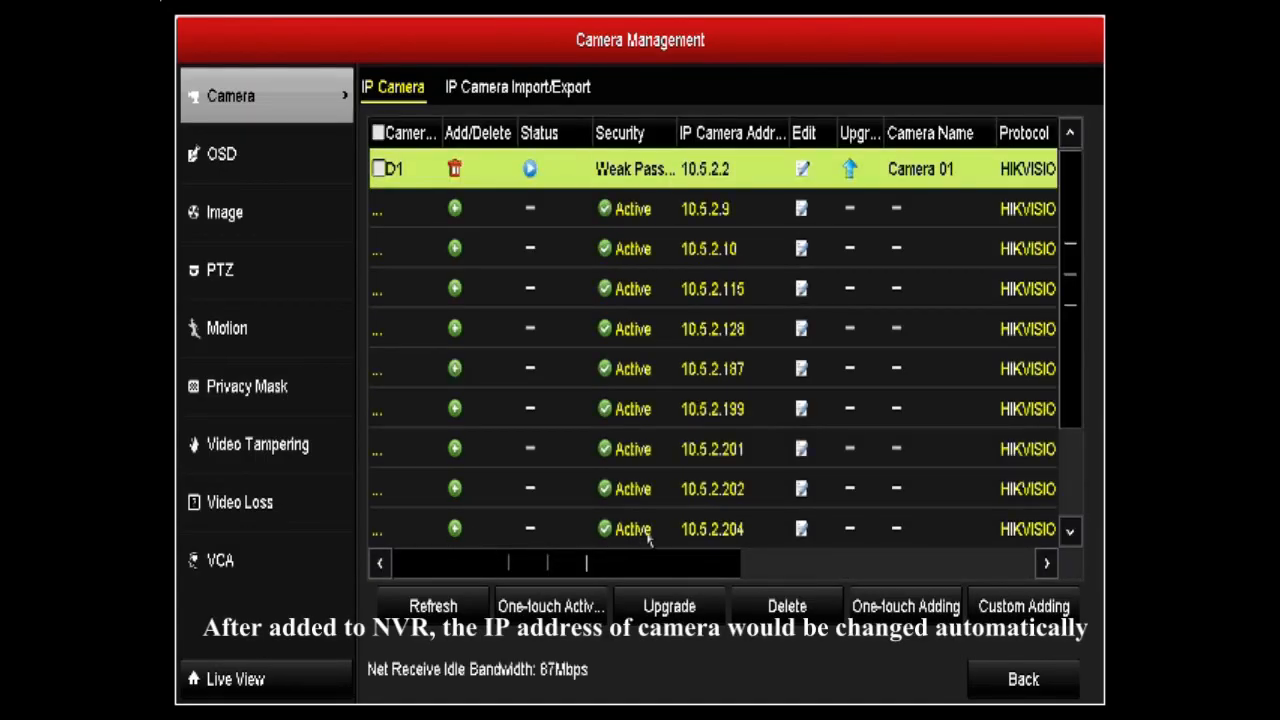